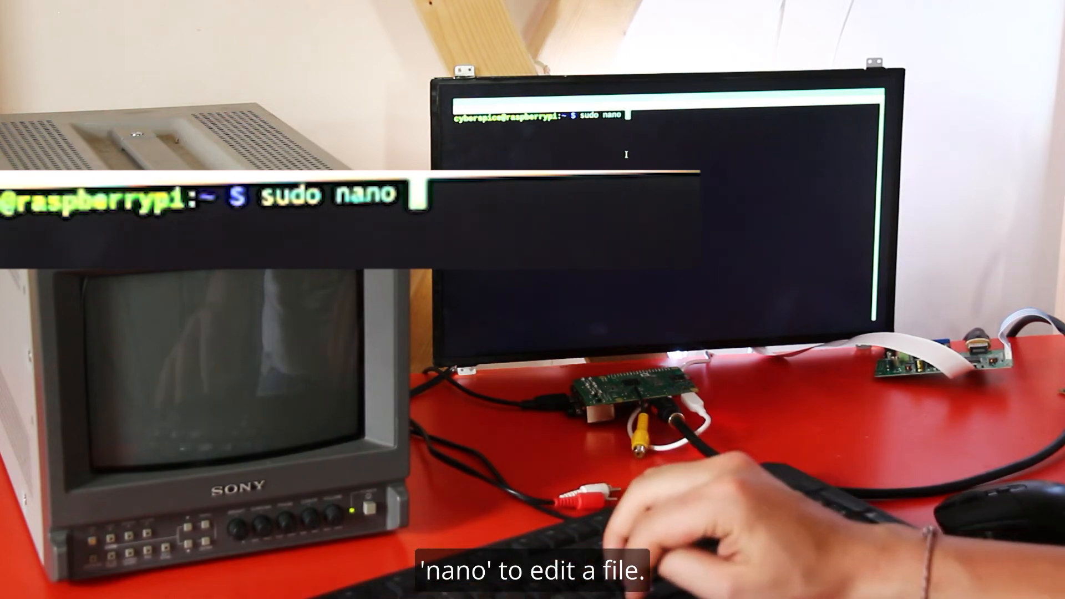
Run sudo nano /boot/config.txt to edit the boot configuration with administrator rights.
{"action": "type", "text": "/boot/config.tx"}
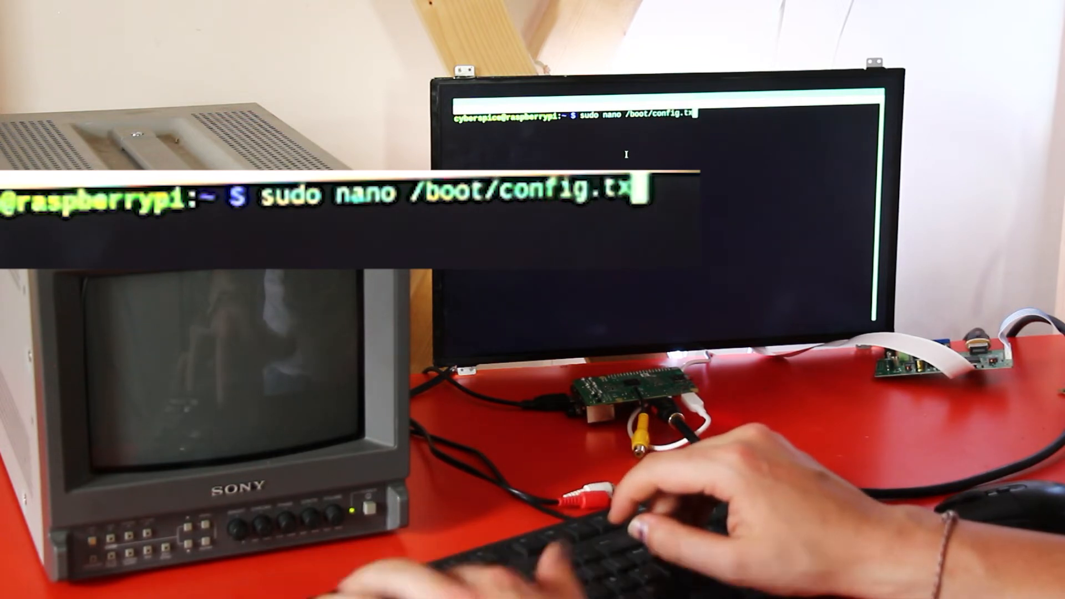
{"action": "key", "text": "Return"}
{"action": "type", "text": "sdtv_aspect=4:"}
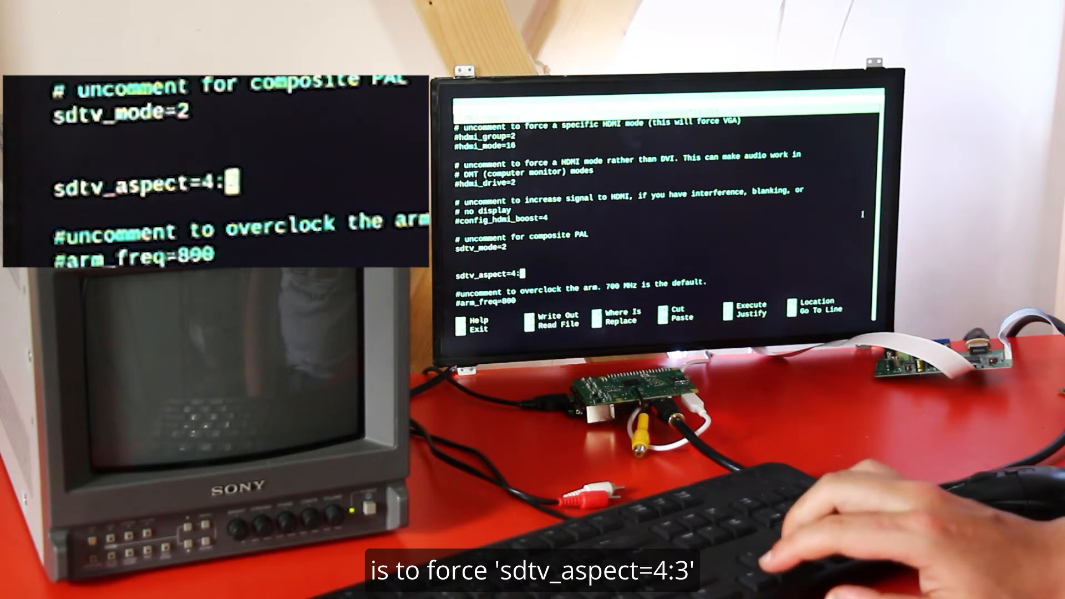
Finish the sdtv_aspect=4:3 line beneath sdtv_mode=2, leaving the edit unsaved.
{"action": "type", "text": "3"}
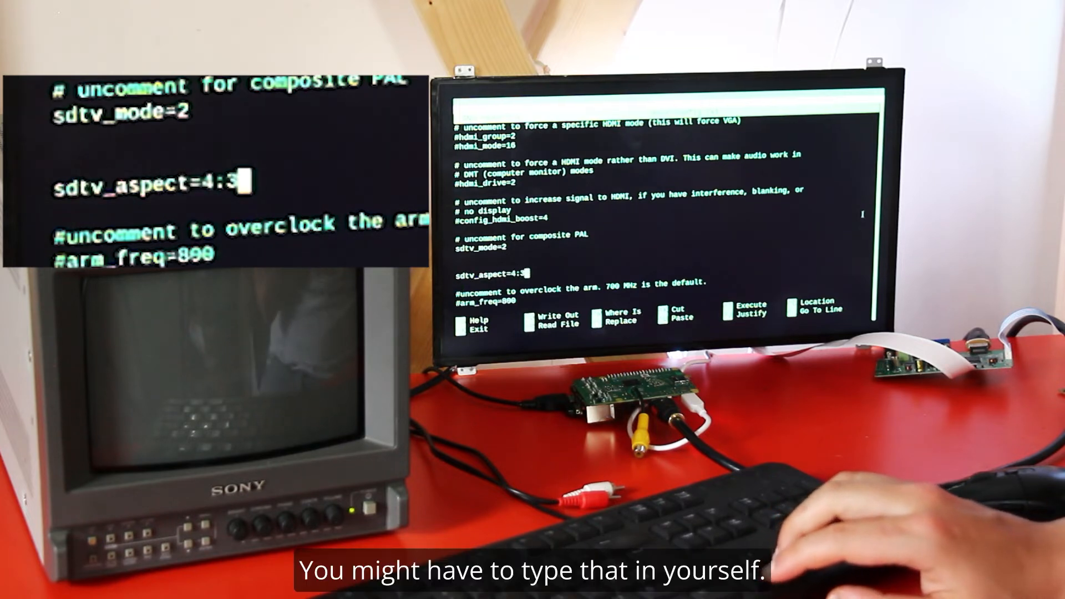